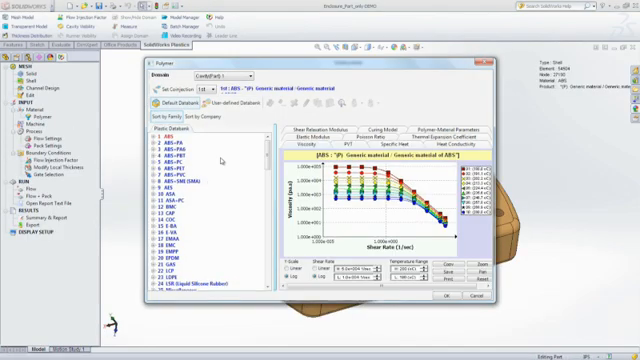
{"action": "scroll", "scroll_direction": "down", "scroll_amount": 3}
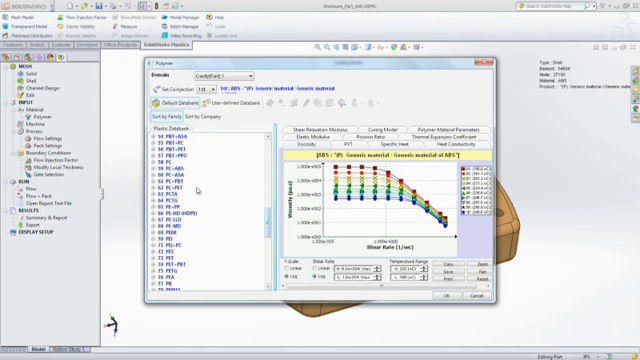